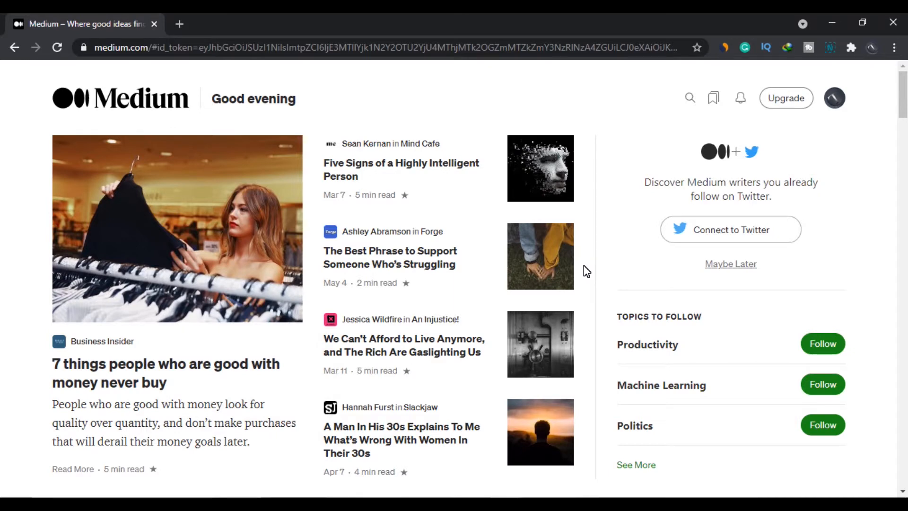
mouse_move(346, 172)
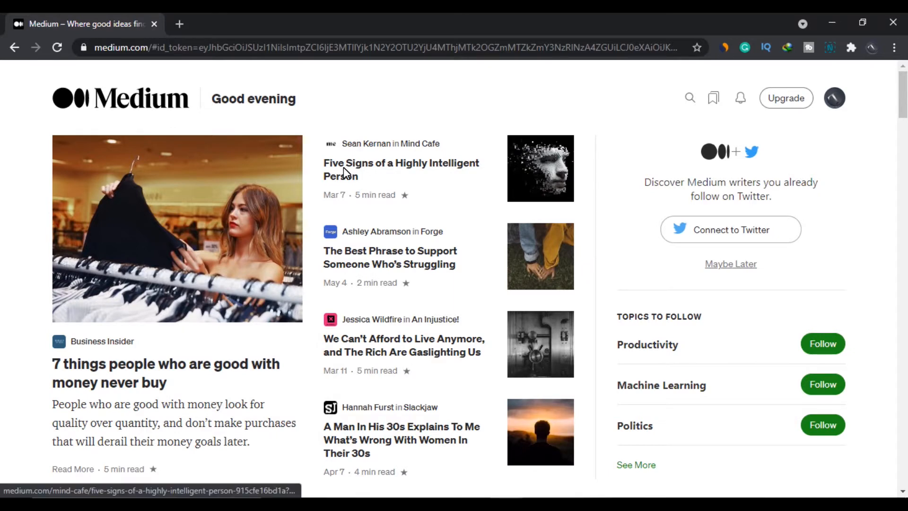
Step: Read Five Signs of a Highly Intelligent Person, then hit the paywall on Four Things People Overcomplicate
left_click(400, 170)
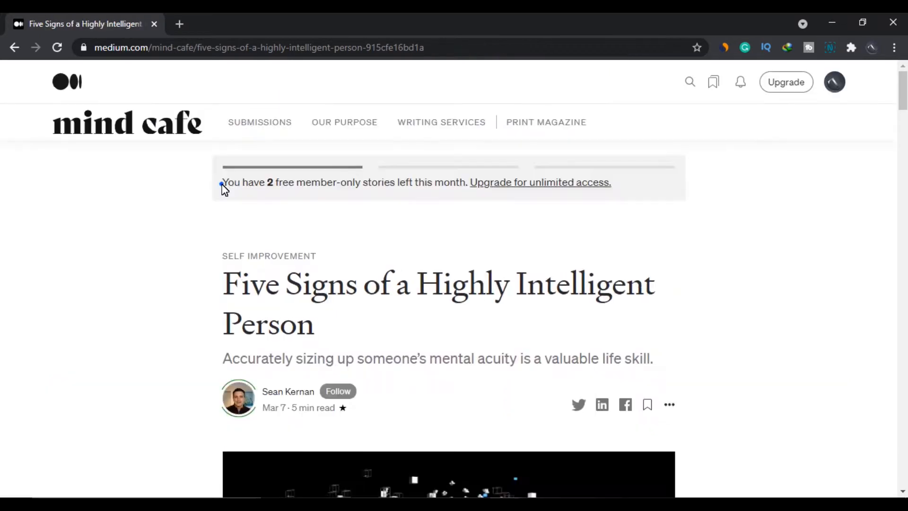
left_click_drag(225, 183, 585, 183)
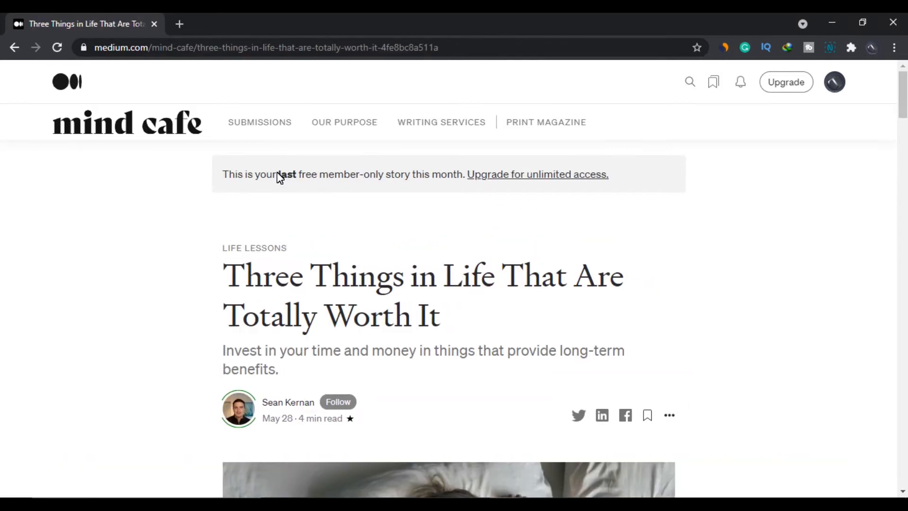
left_click_drag(277, 175, 497, 174)
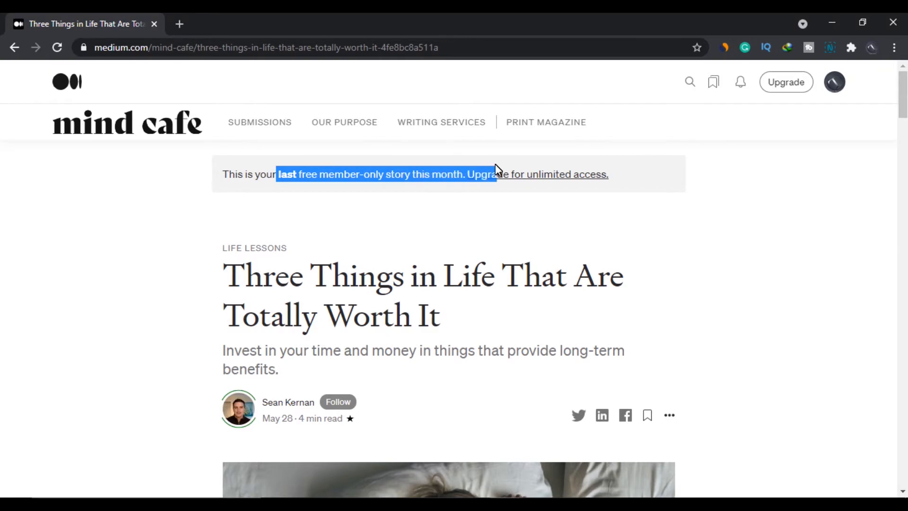
scroll("down", 3)
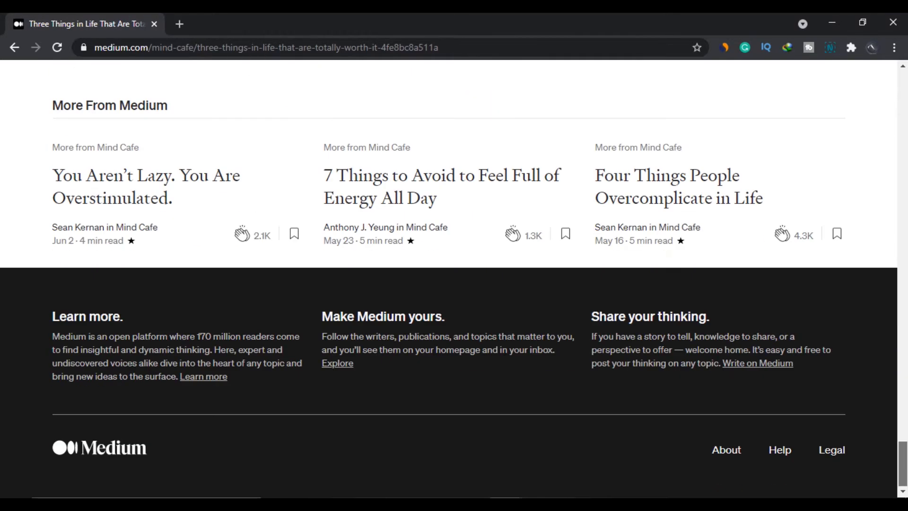
left_click(678, 186)
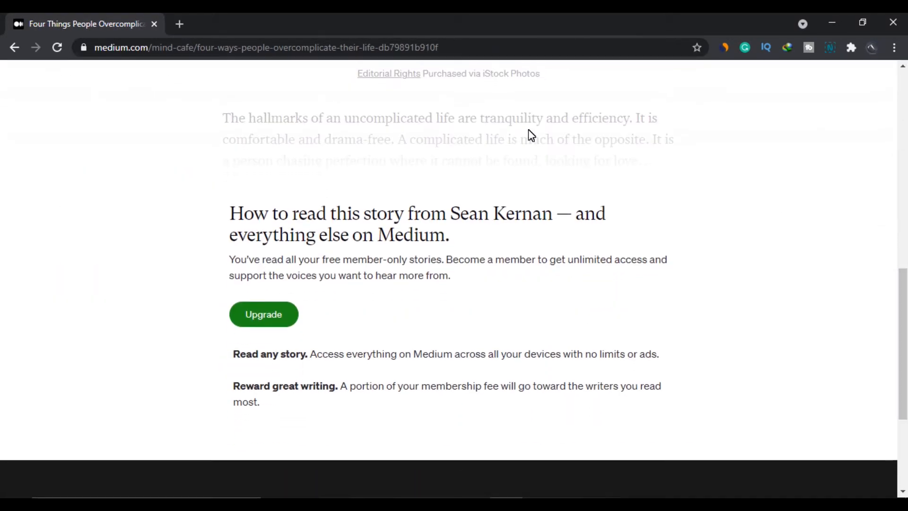
mouse_move(264, 314)
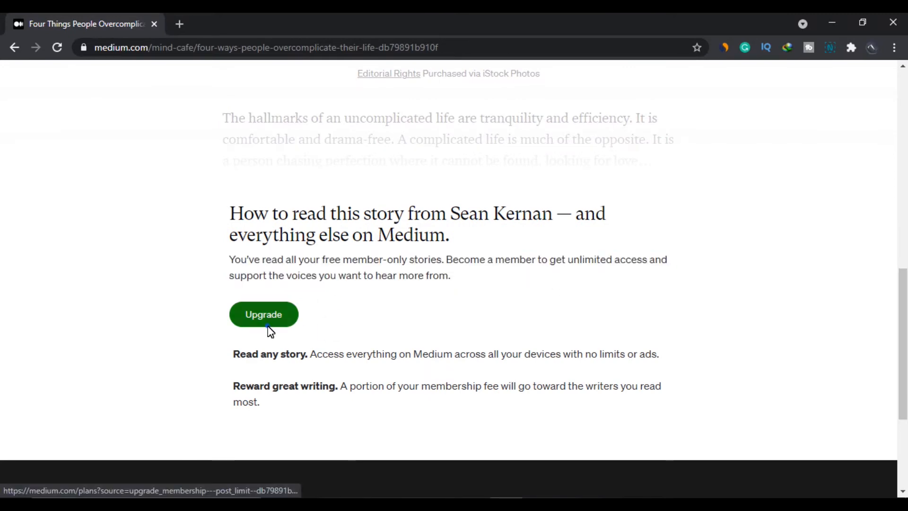
Step: Show Medium's membership plans with the $5 monthly and $50 annual options
left_click(263, 314)
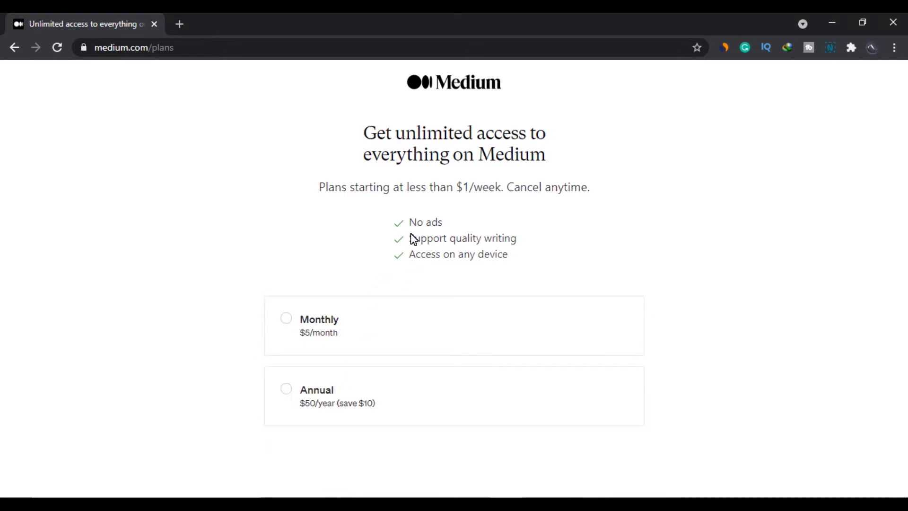
mouse_move(413, 232)
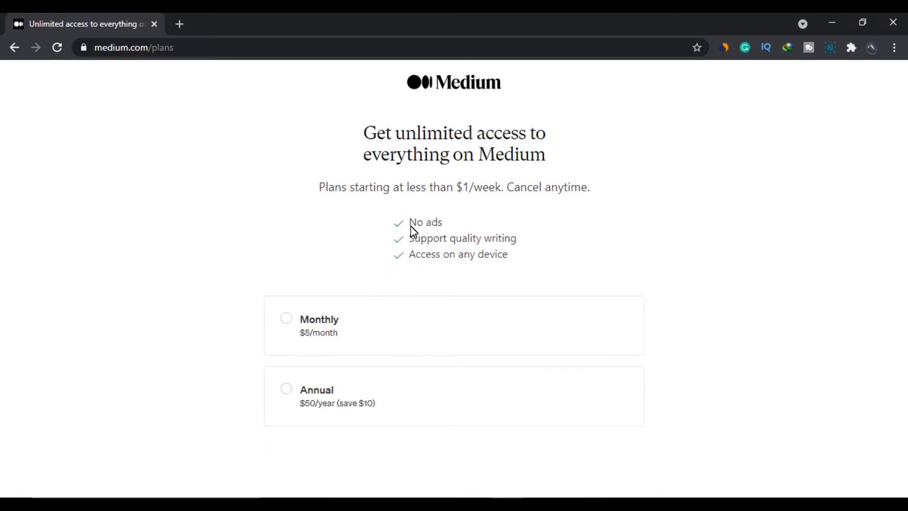
mouse_move(410, 260)
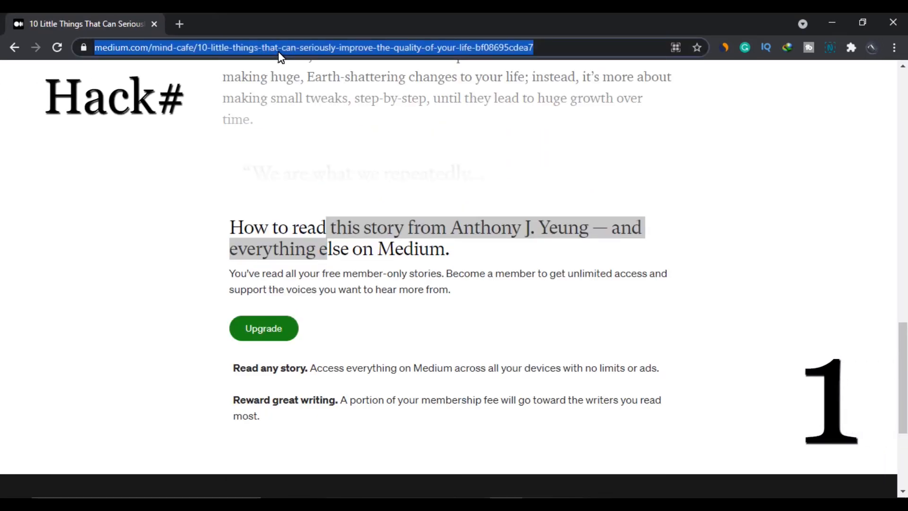
Step: Tweet the medium.com/mind-cafe 10 Little Things article link from a new Twitter tab
left_click(337, 24)
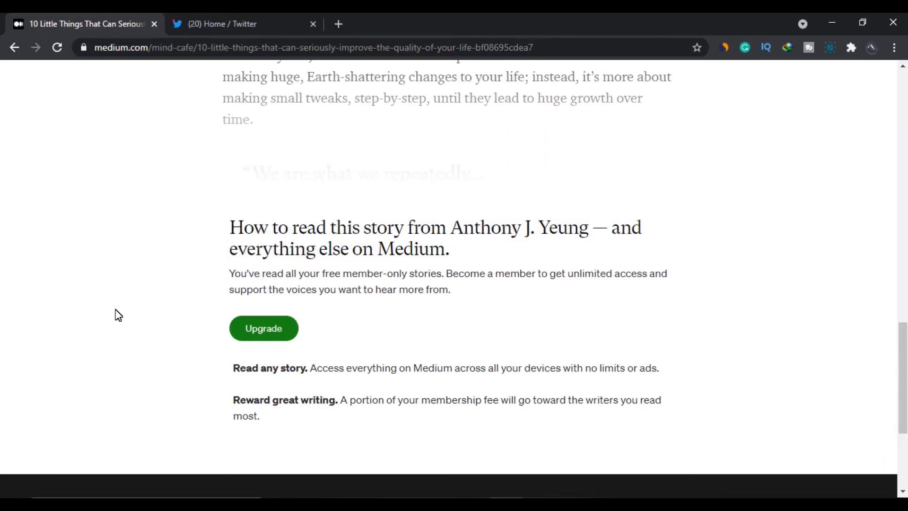
left_click(217, 24)
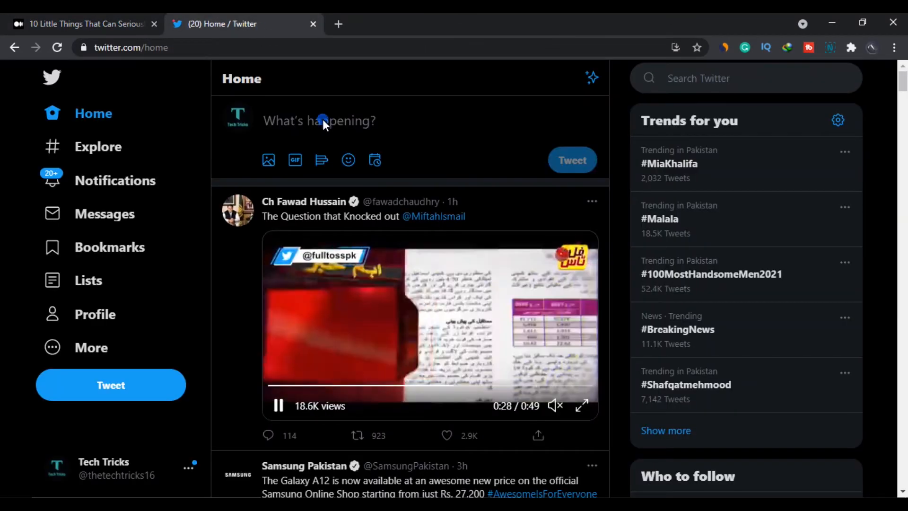
type("https://medium.com/mind-cafe/10-little-things-that-can-seriously-improve-the-quality-of-your-life-bf08695cdea7")
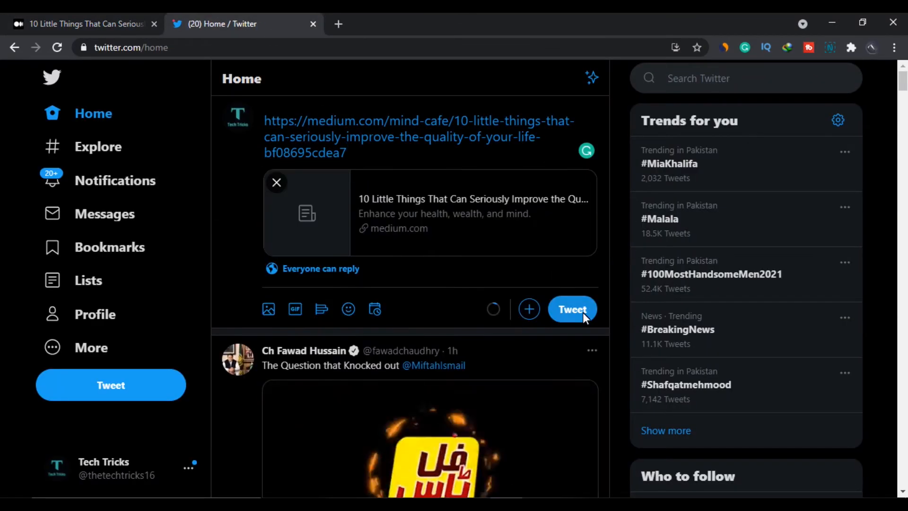
left_click(572, 309)
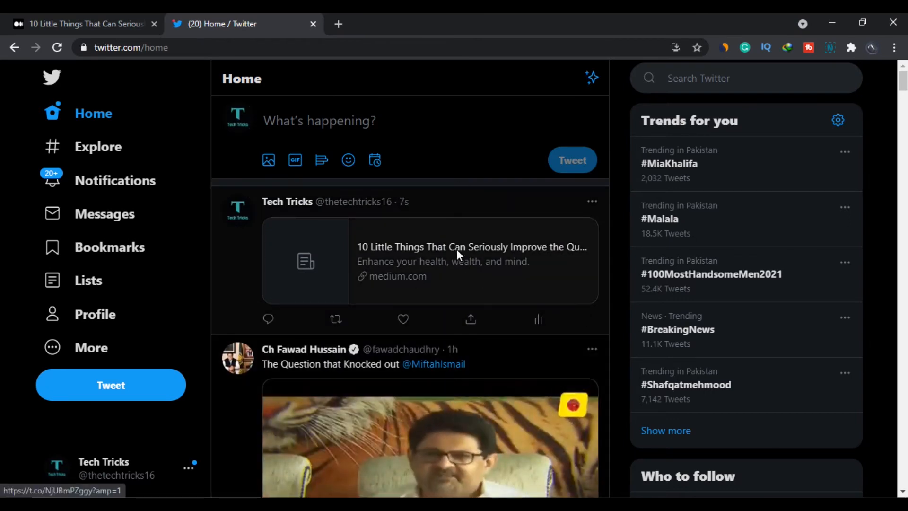
Step: Open the full 10 Little Things article from the posted tweet's link card and scroll it
left_click(471, 246)
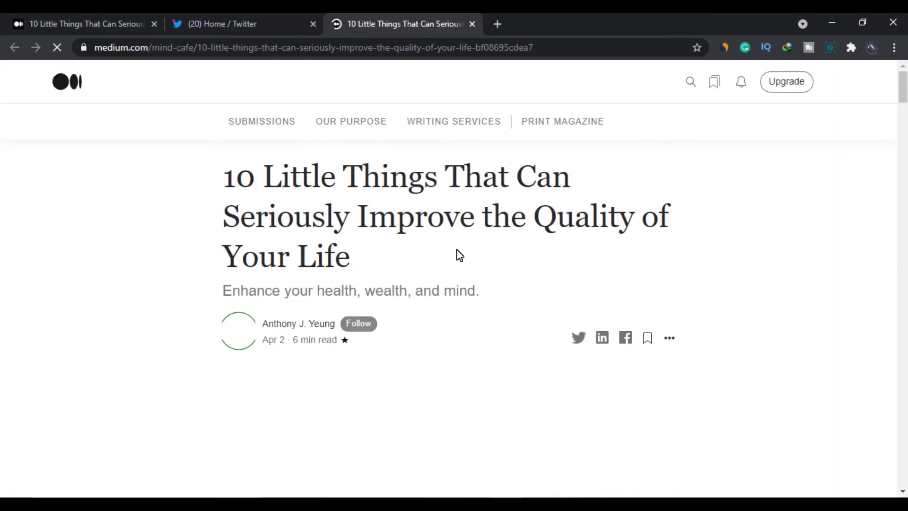
scroll("down", 3)
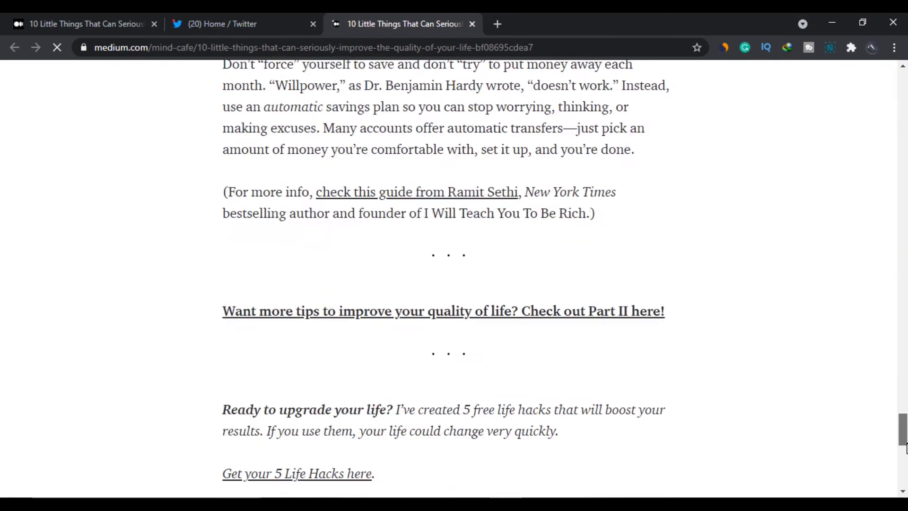
left_click(242, 23)
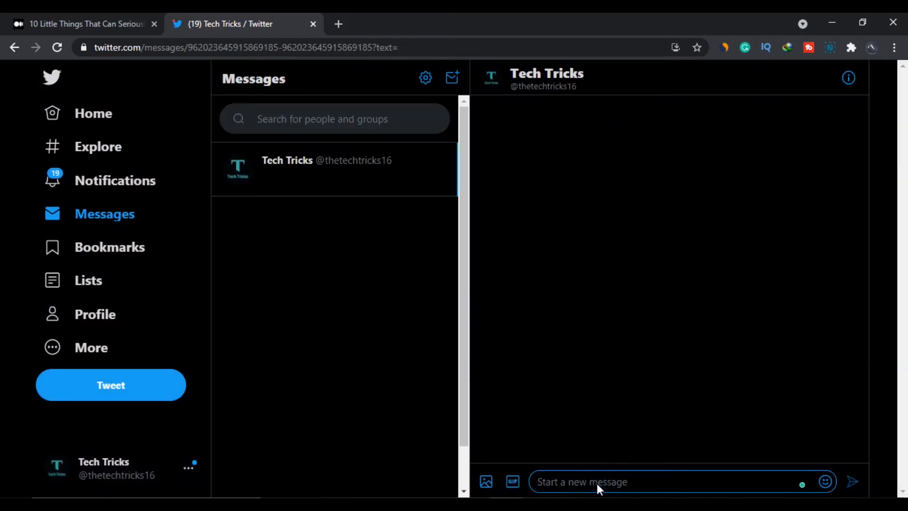
Step: Message the 10 Little Things article link to your own Twitter account
left_click(851, 481)
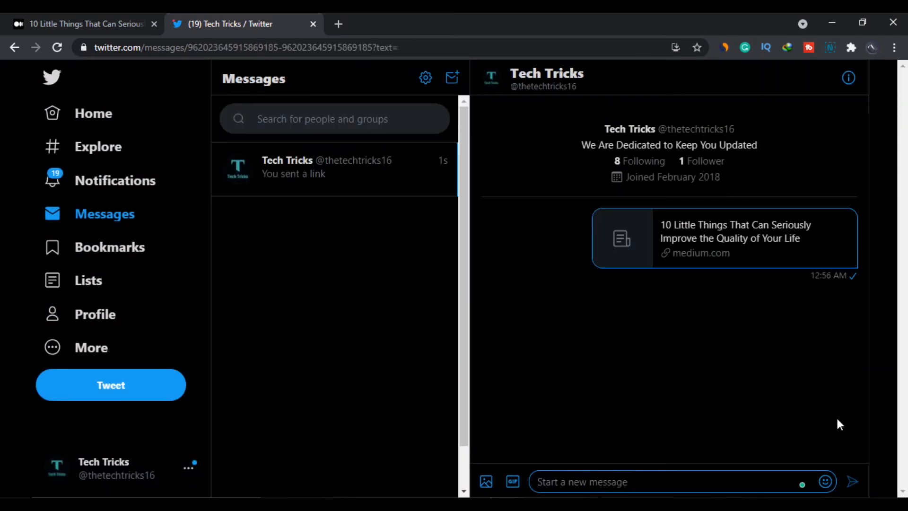
left_click(723, 238)
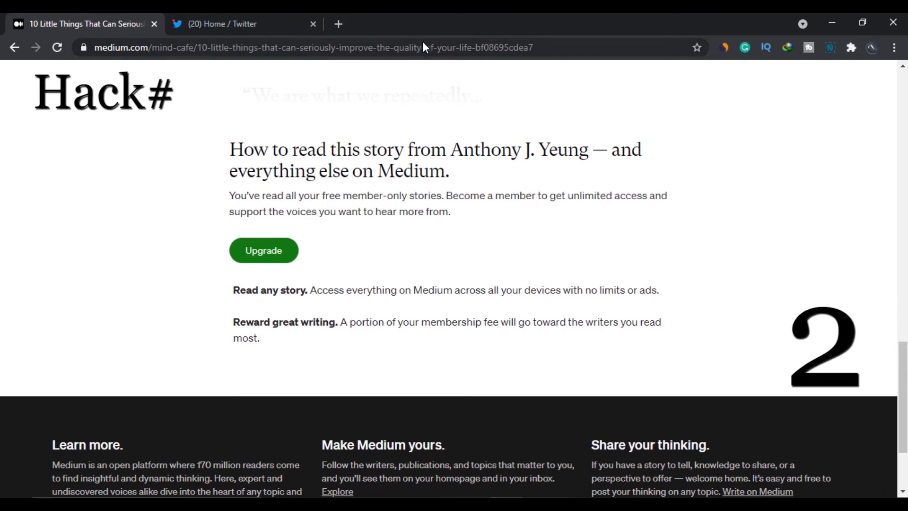
Step: Copy the 10 Little Things URL and confirm the incognito window's free stories remaining notice
left_click(421, 47)
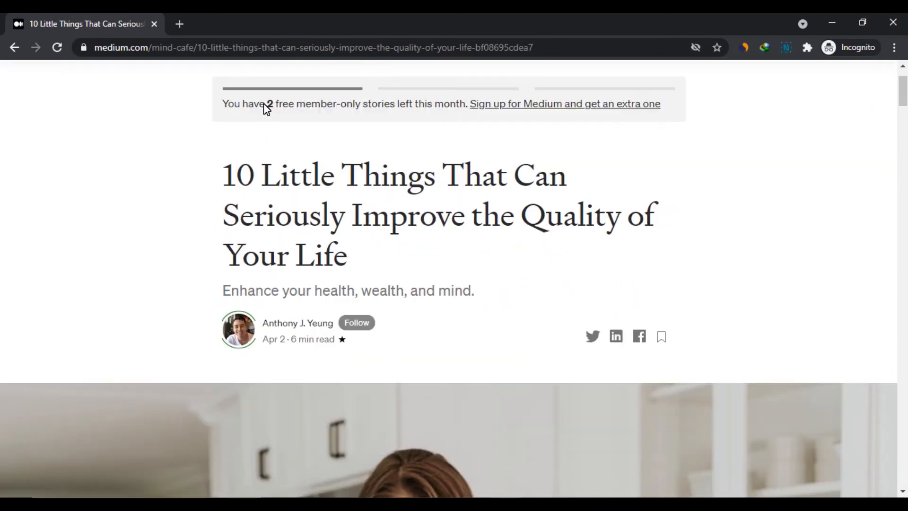
left_click_drag(266, 104, 397, 104)
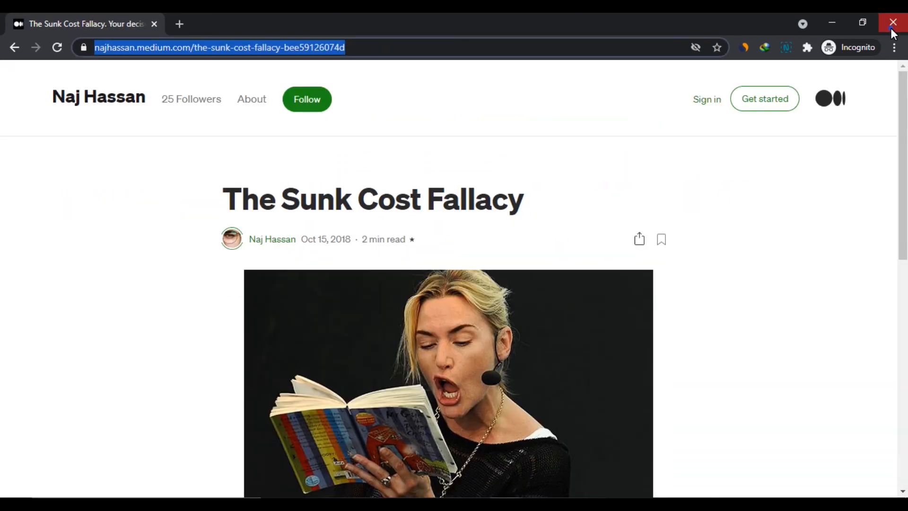
Step: Finish The Sunk Cost Fallacy in incognito and open The Art of Pulling Yourself Out of a Rut
left_click(896, 47)
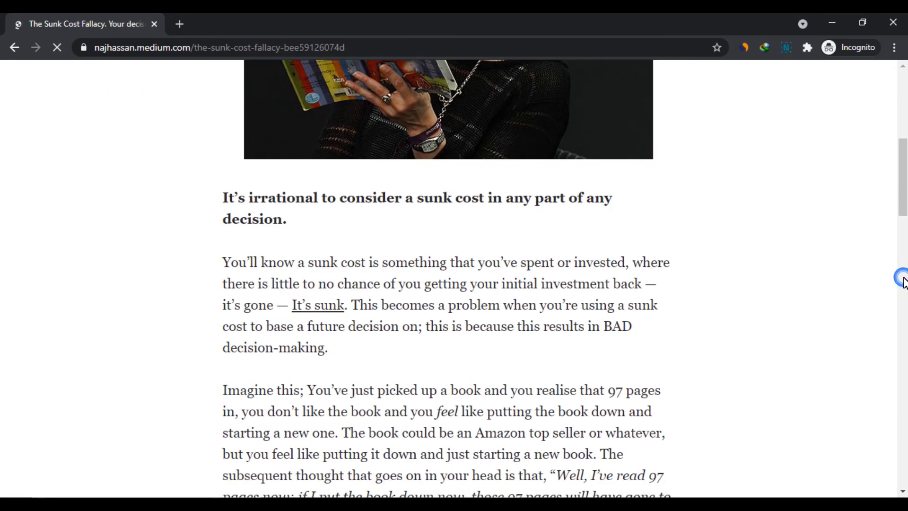
scroll("down", 3)
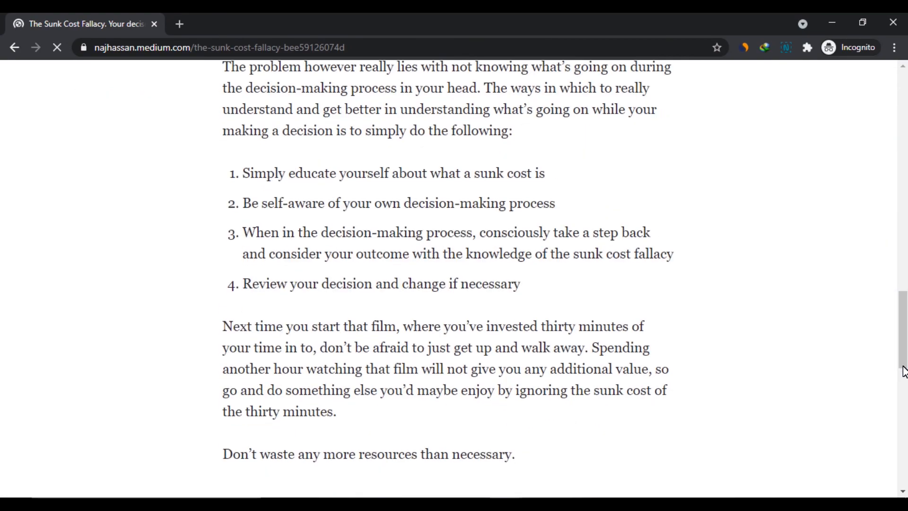
scroll("down", 3)
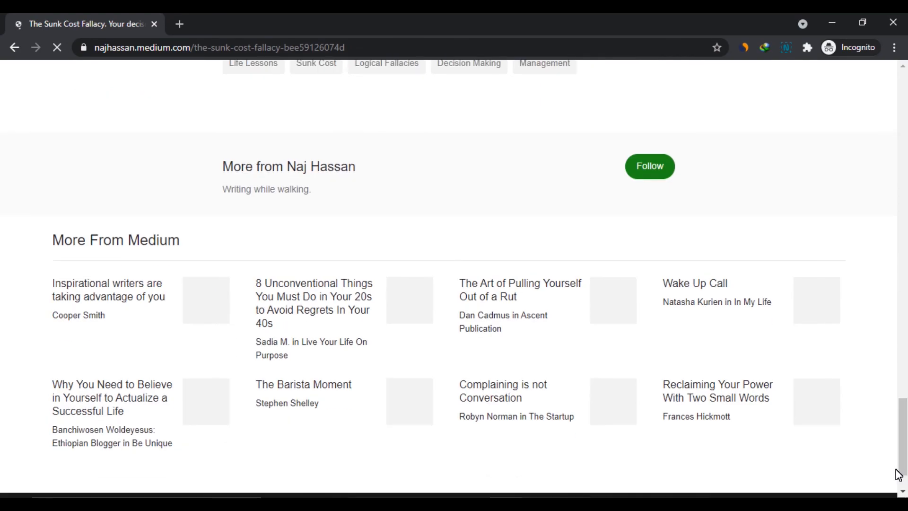
left_click(518, 290)
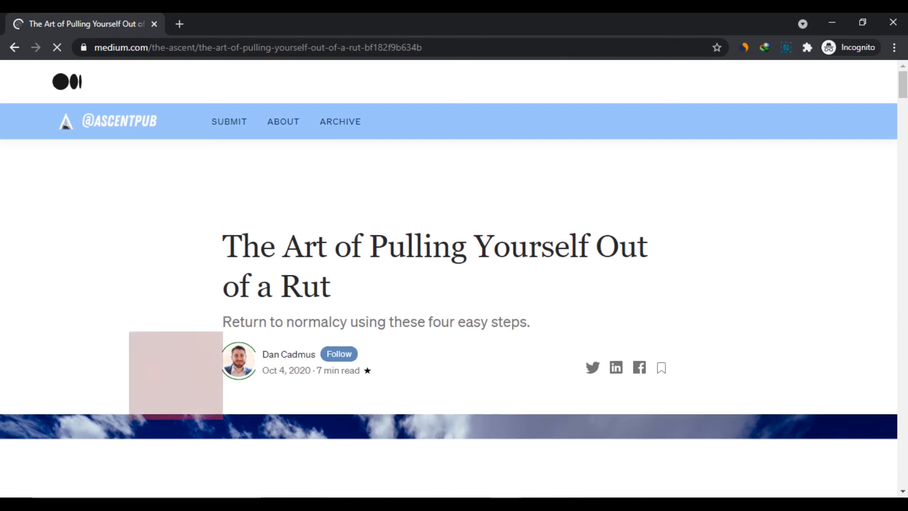